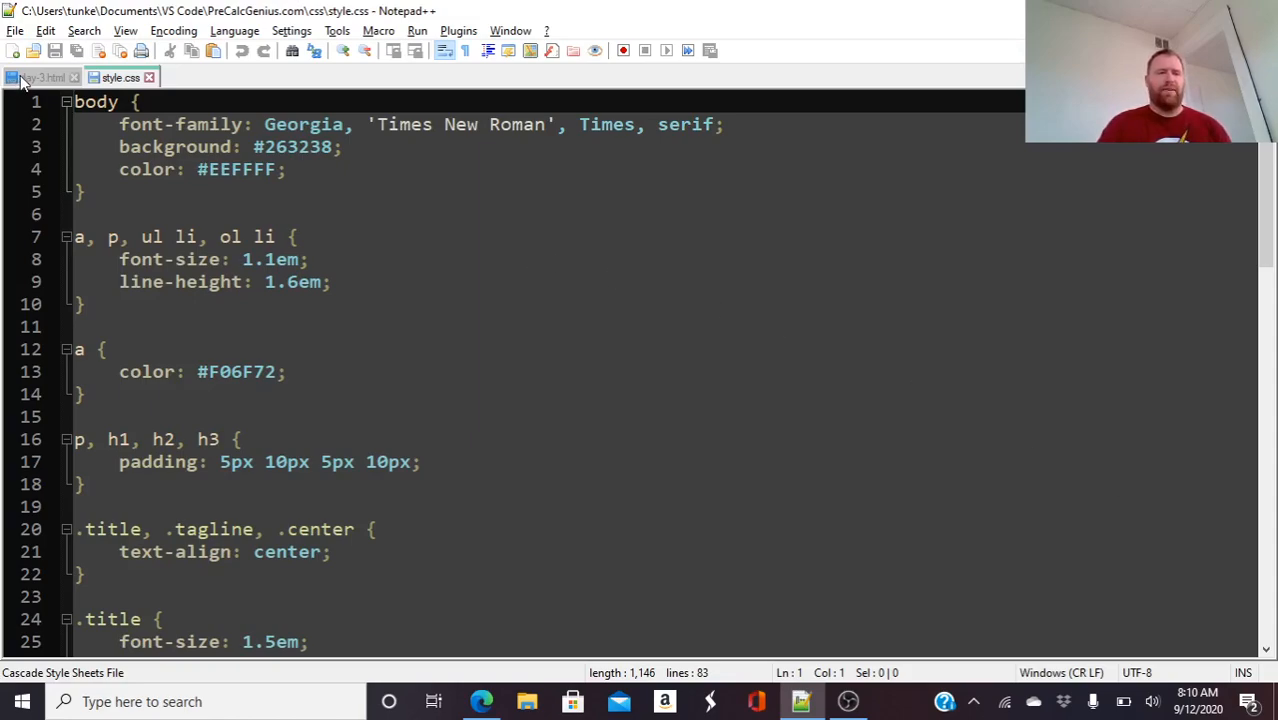
Move style.css to the other view so it sits beside day-3.html in a split editor.
click(42, 77)
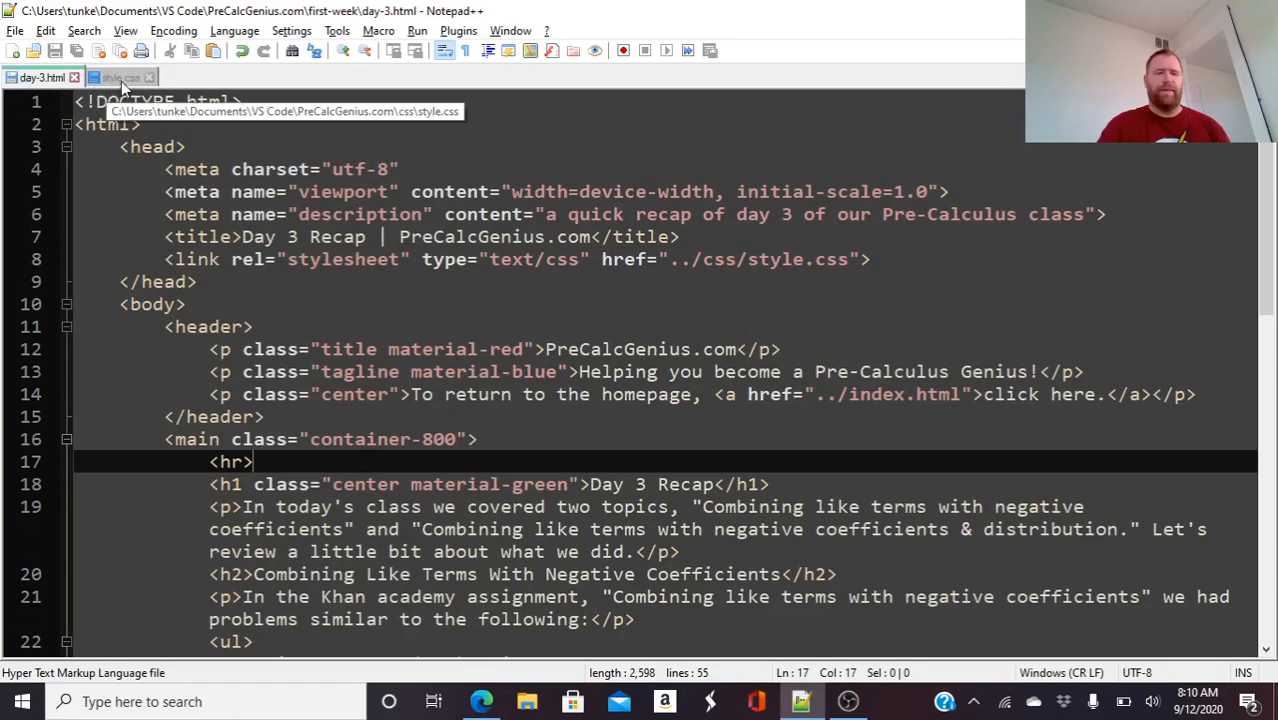
click(119, 77)
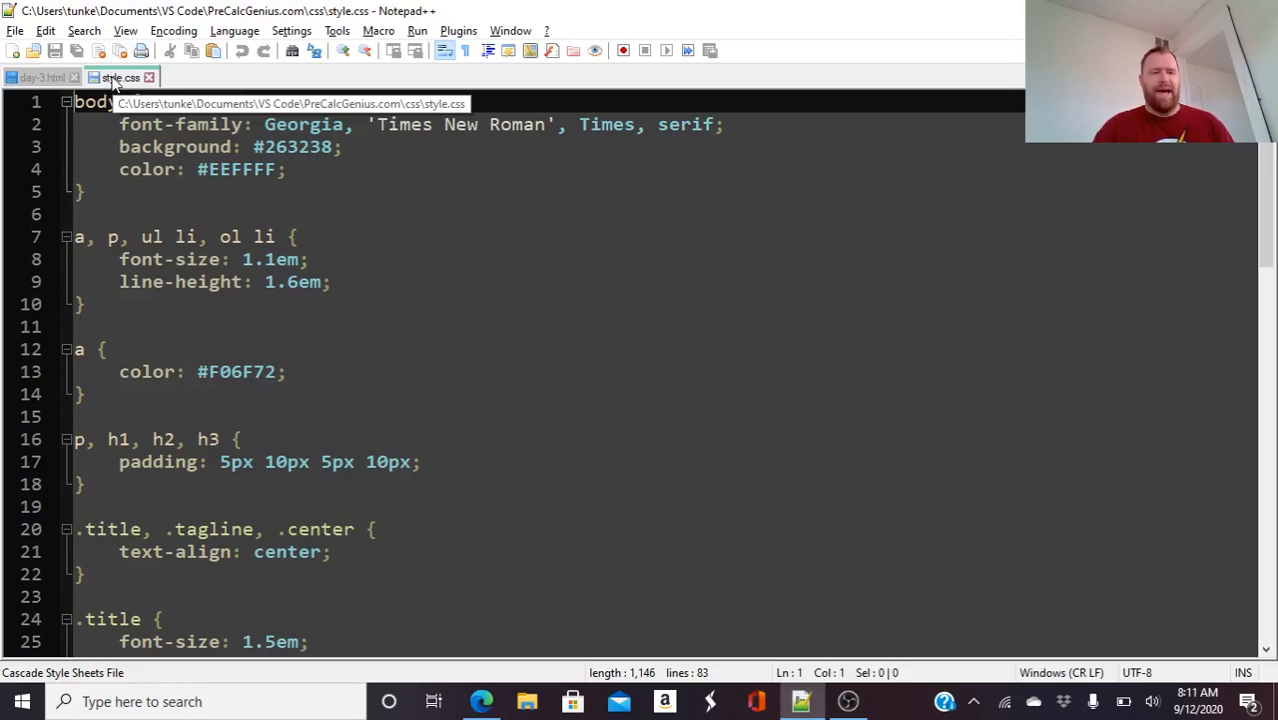
right_click(120, 77)
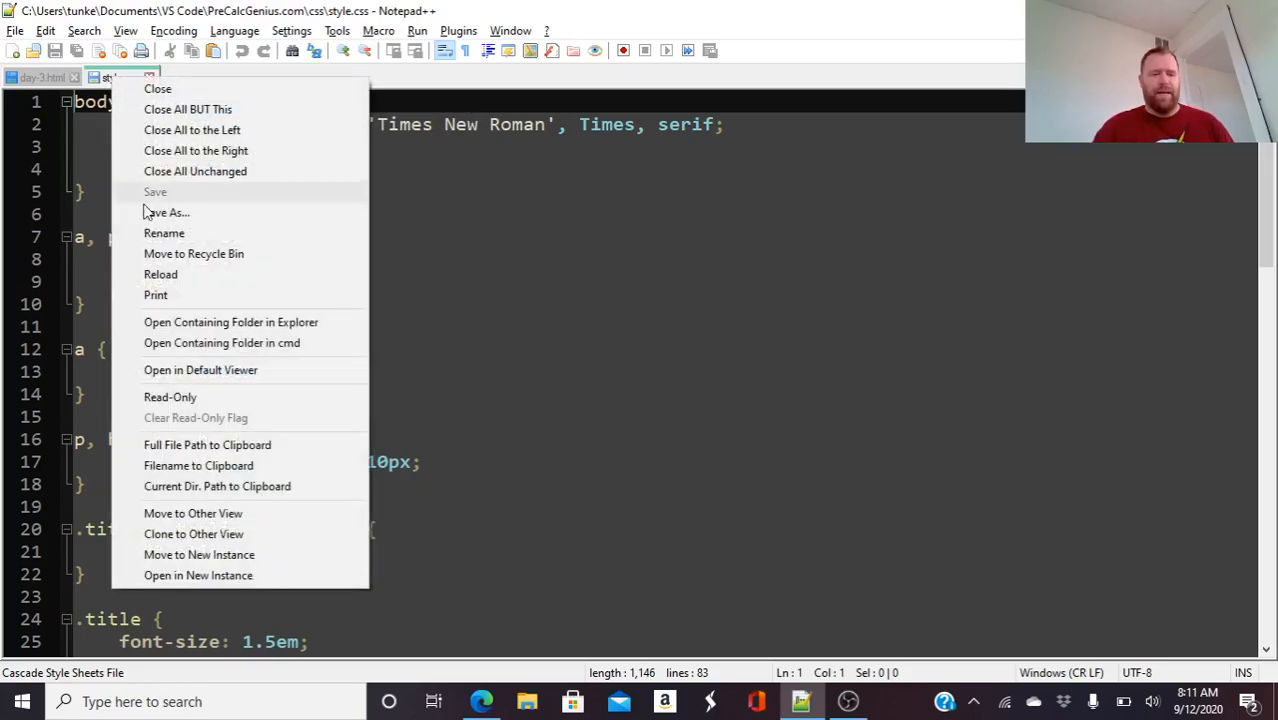
mouse_move(193, 513)
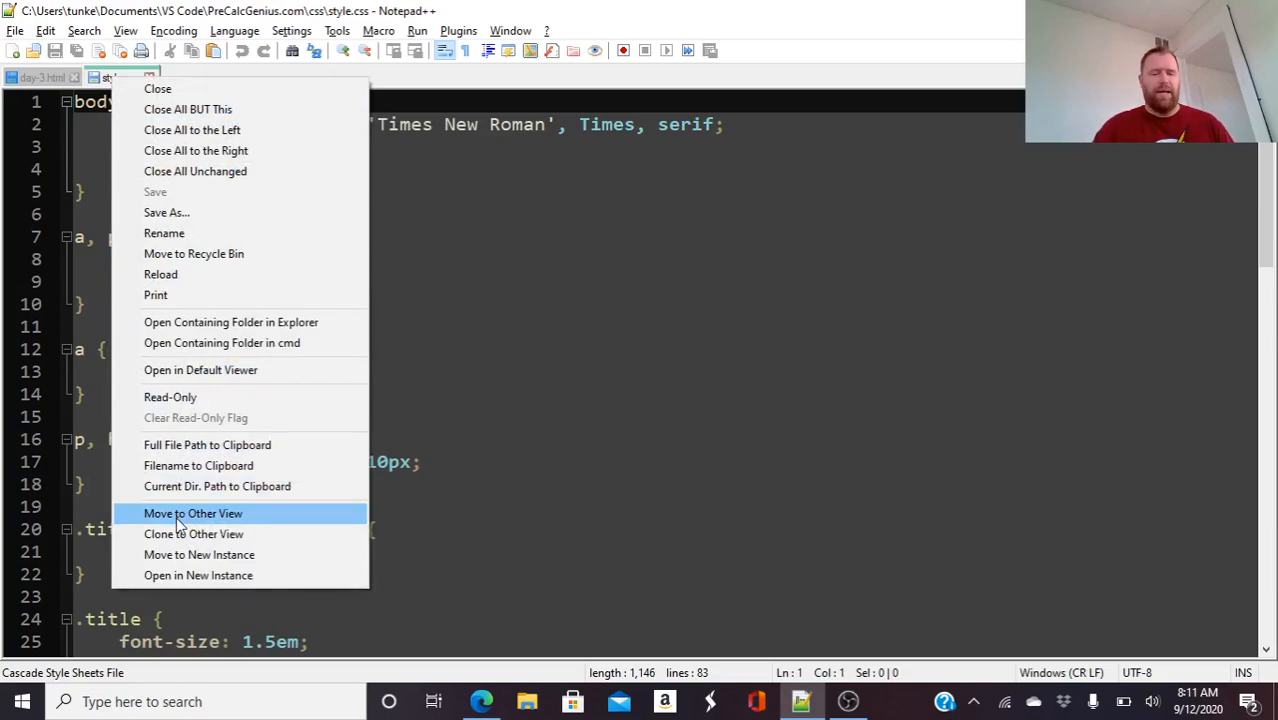
click(192, 513)
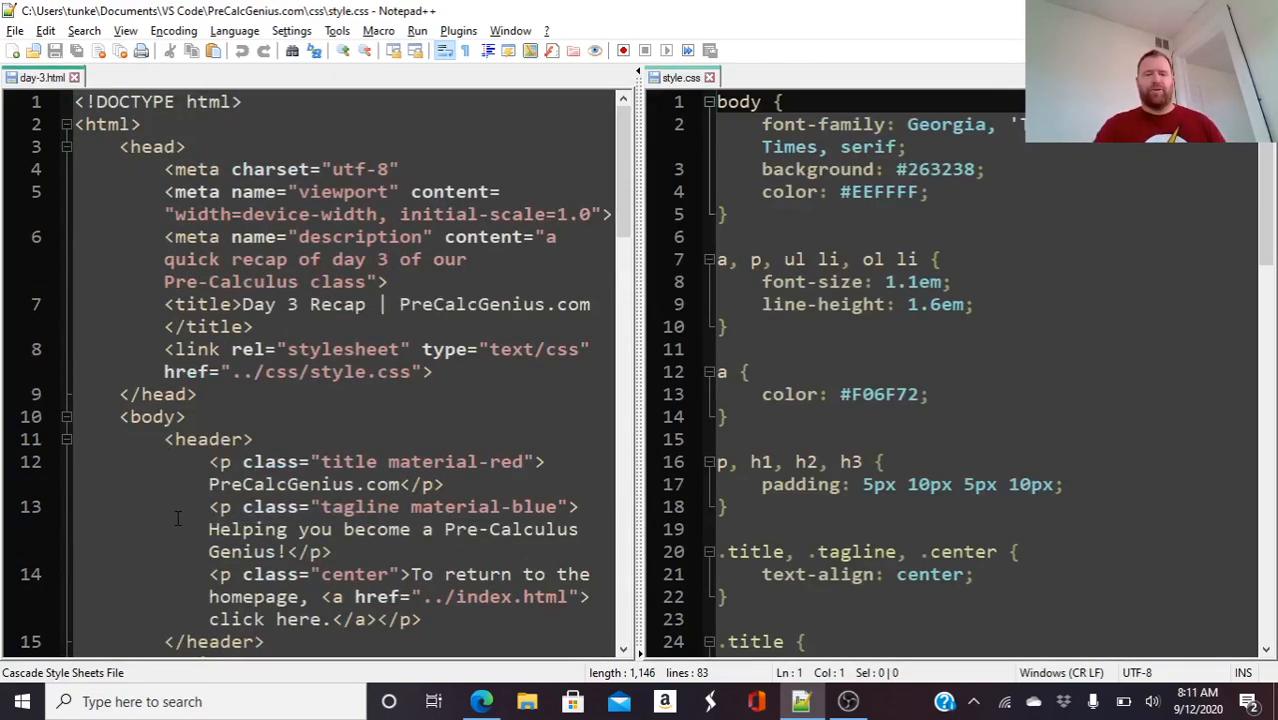
click(185, 417)
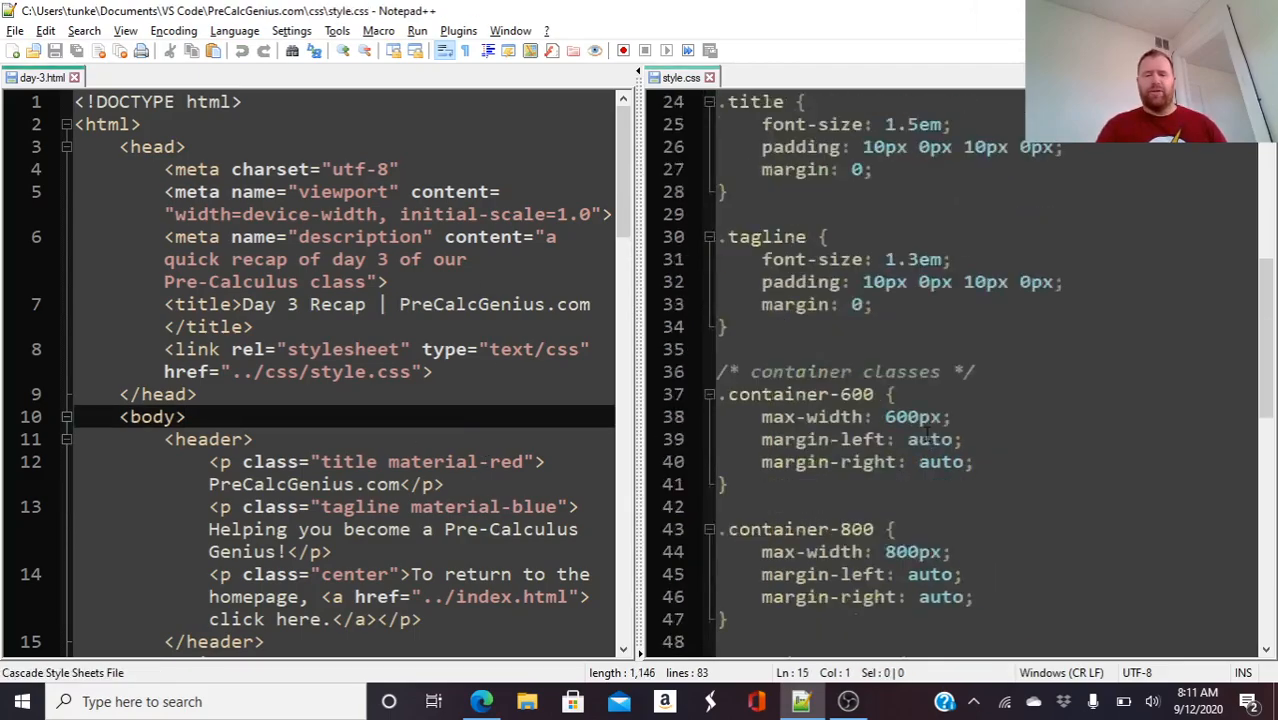
scroll(down, 3)
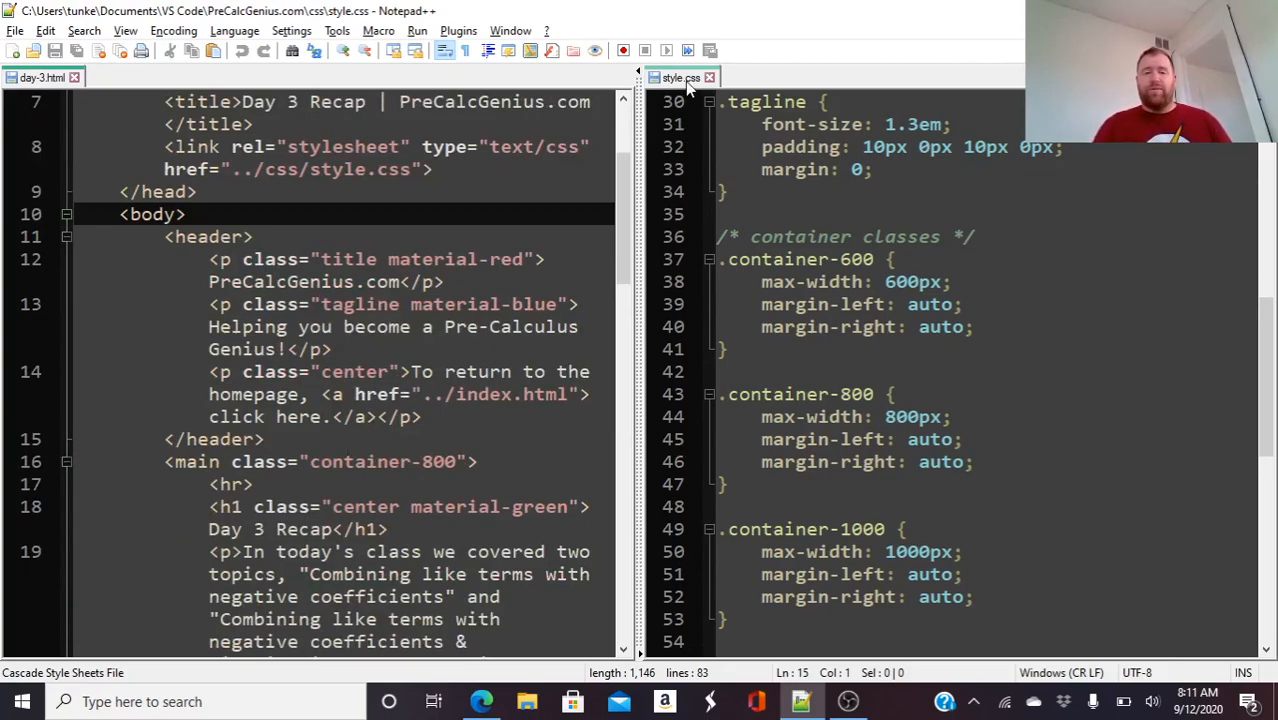
mouse_move(680, 77)
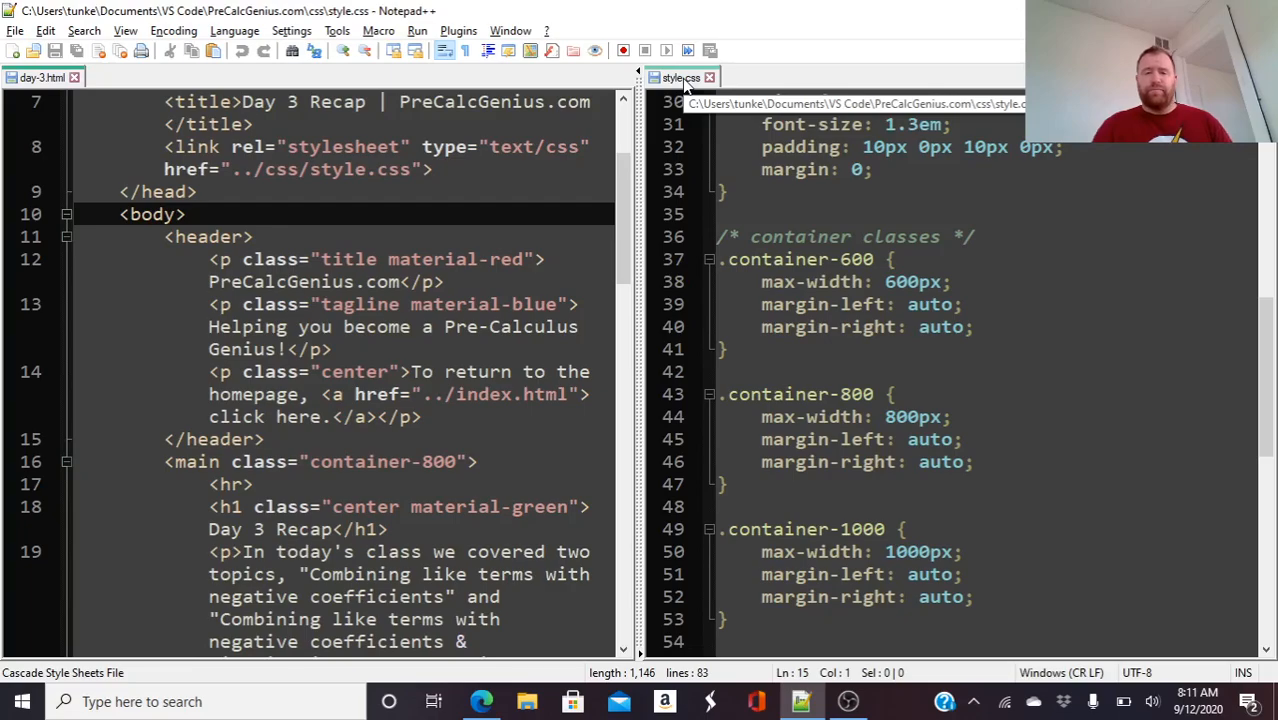
Move style.css back to the main view, collapsing the split into one pane.
right_click(681, 77)
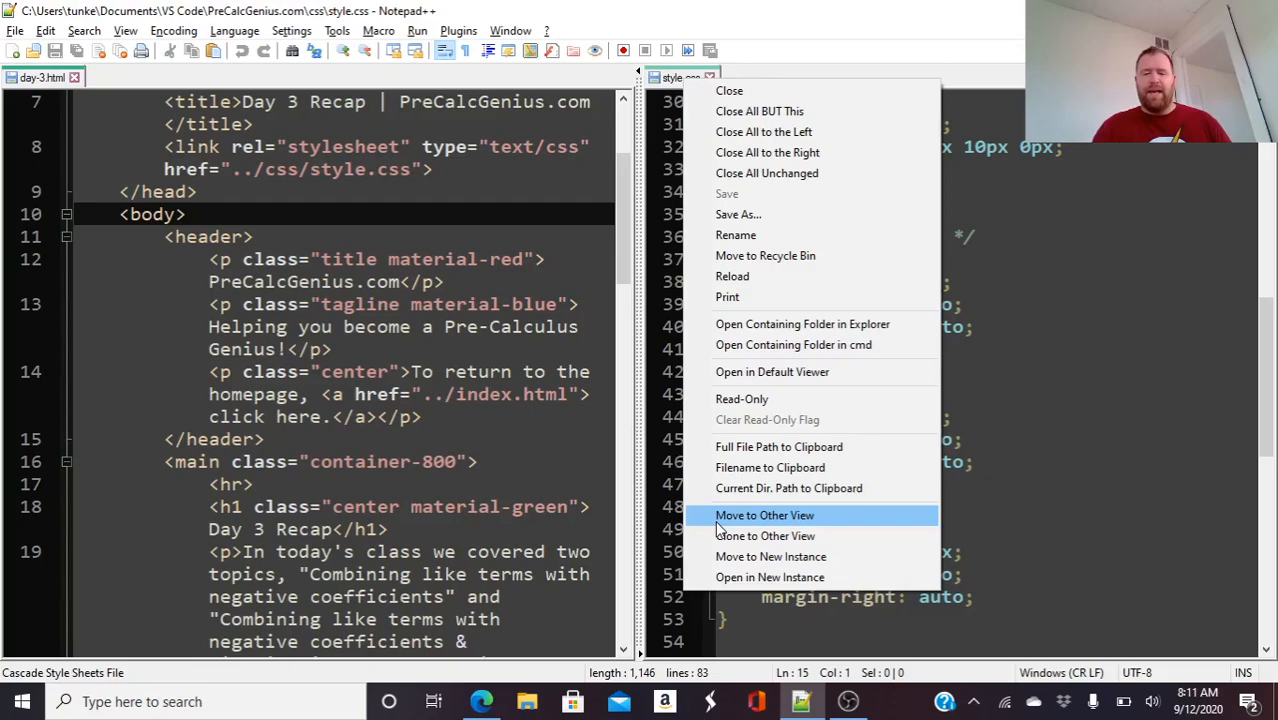
click(765, 515)
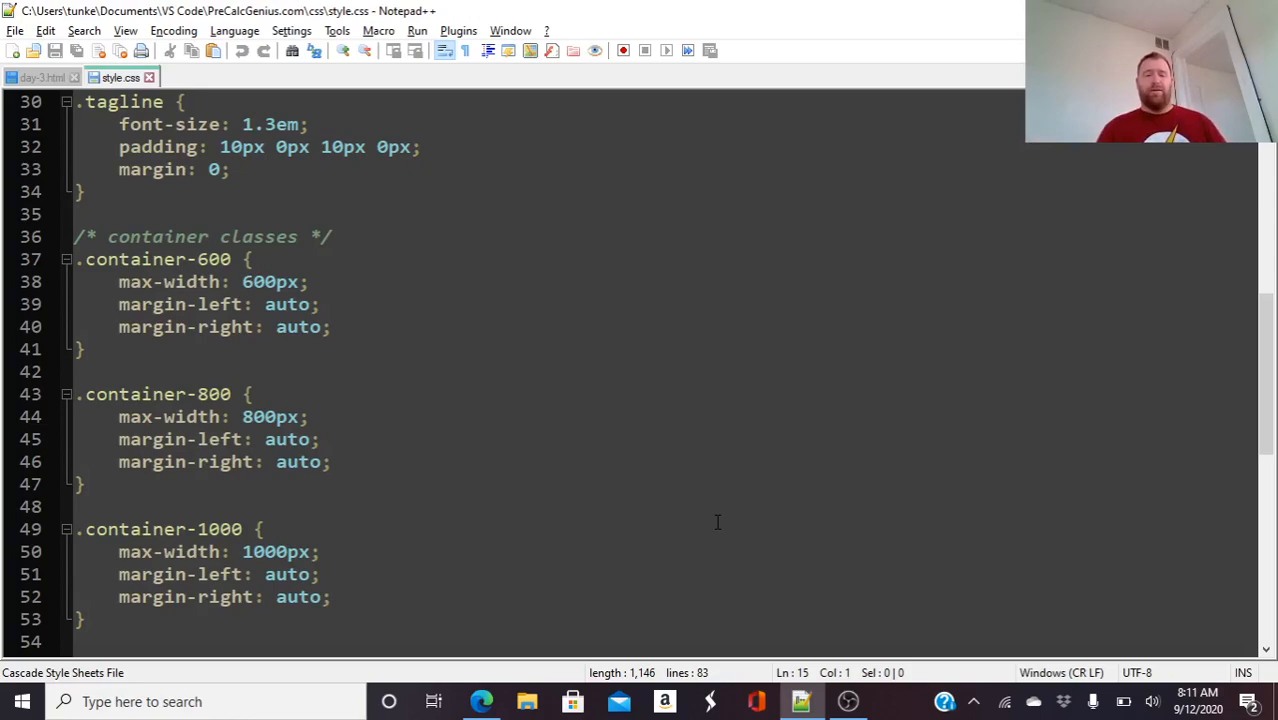
mouse_move(300, 192)
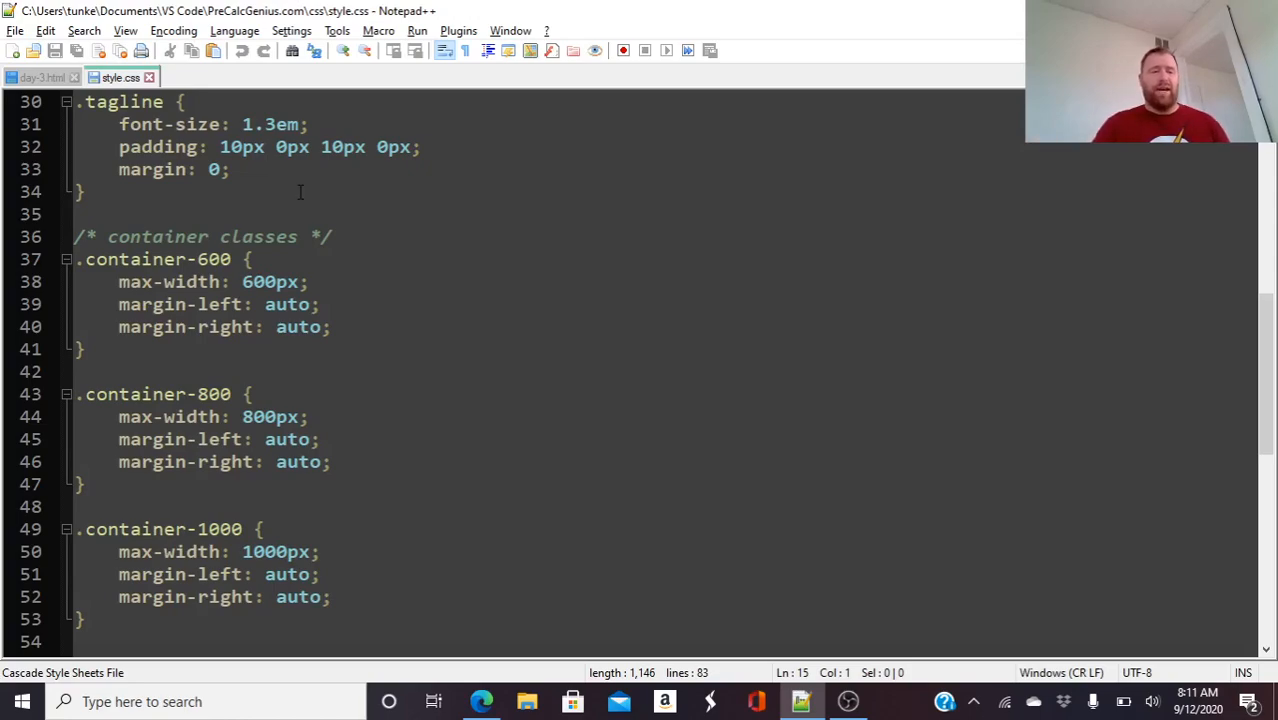
Move day-3.html to the other view, leaving style.css on the left and the HTML on the right.
click(40, 77)
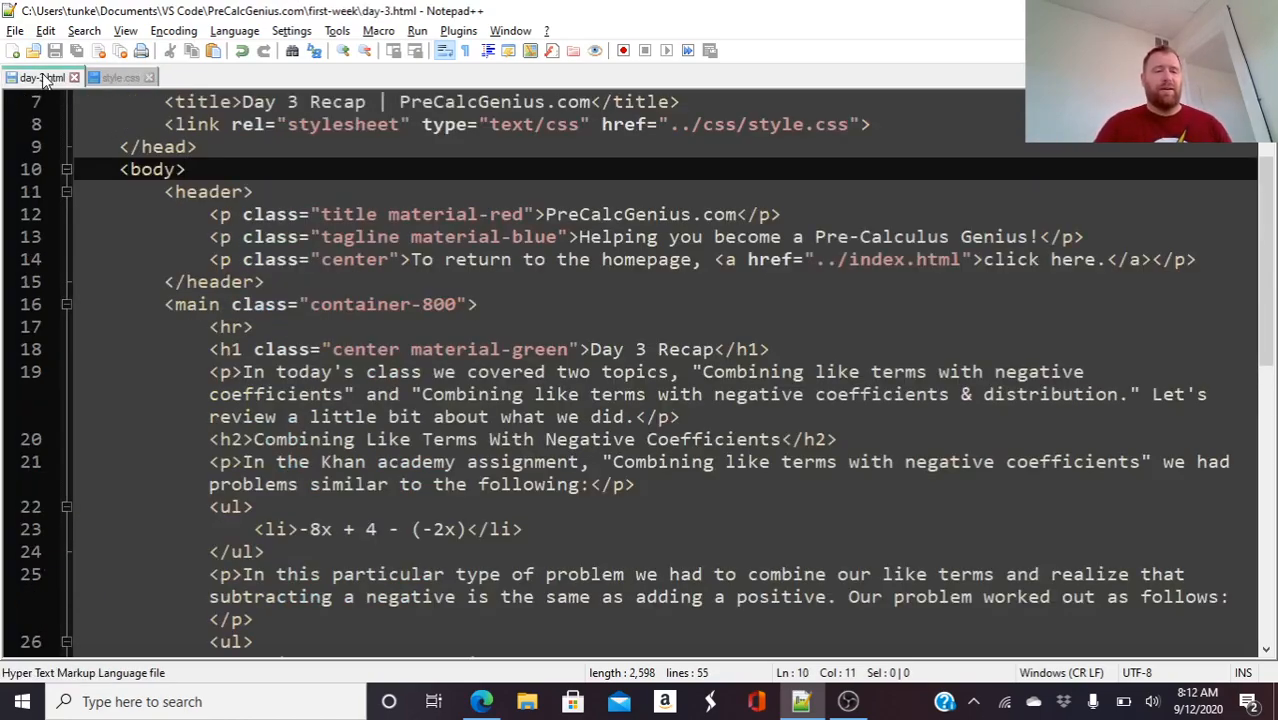
right_click(40, 77)
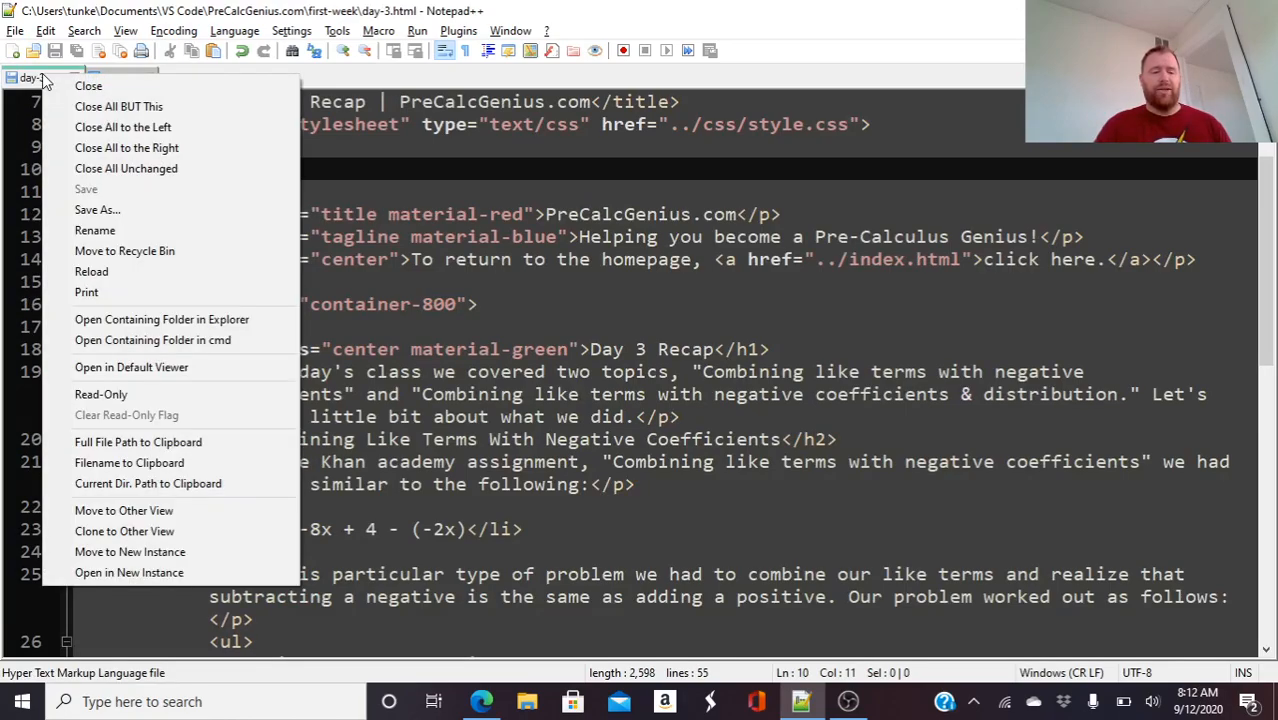
mouse_move(124, 510)
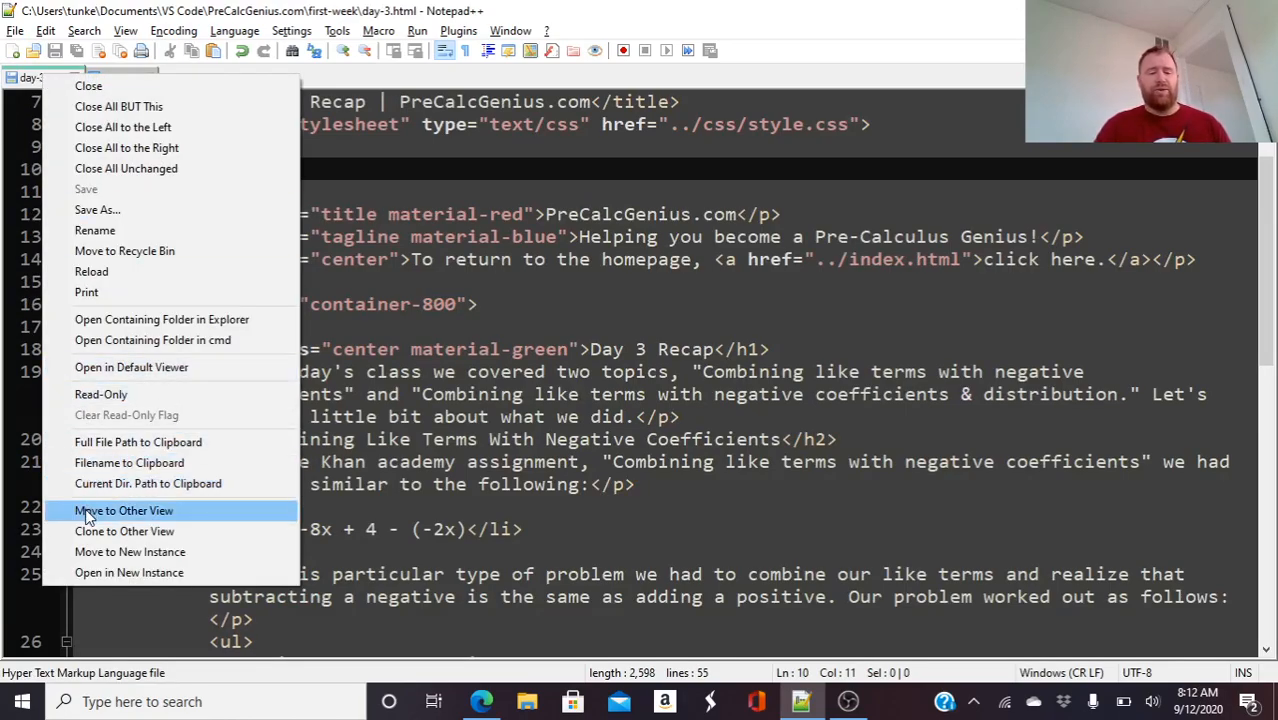
click(123, 510)
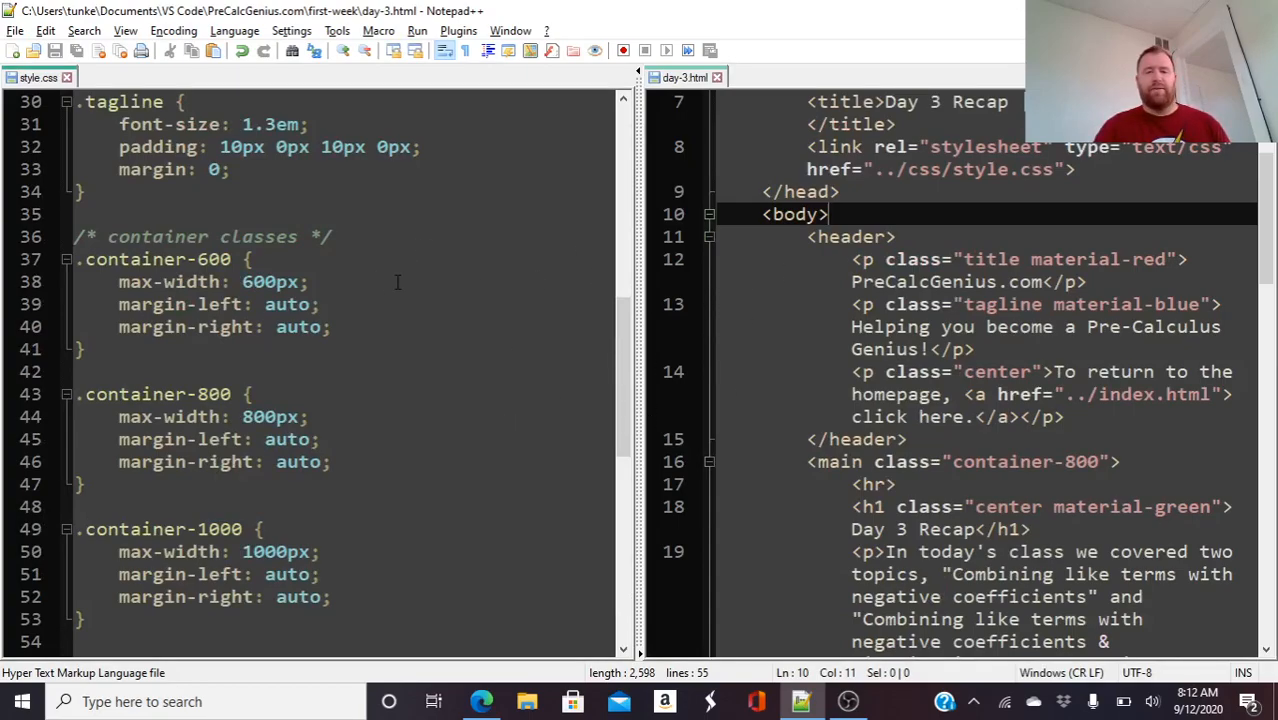
mouse_move(685, 77)
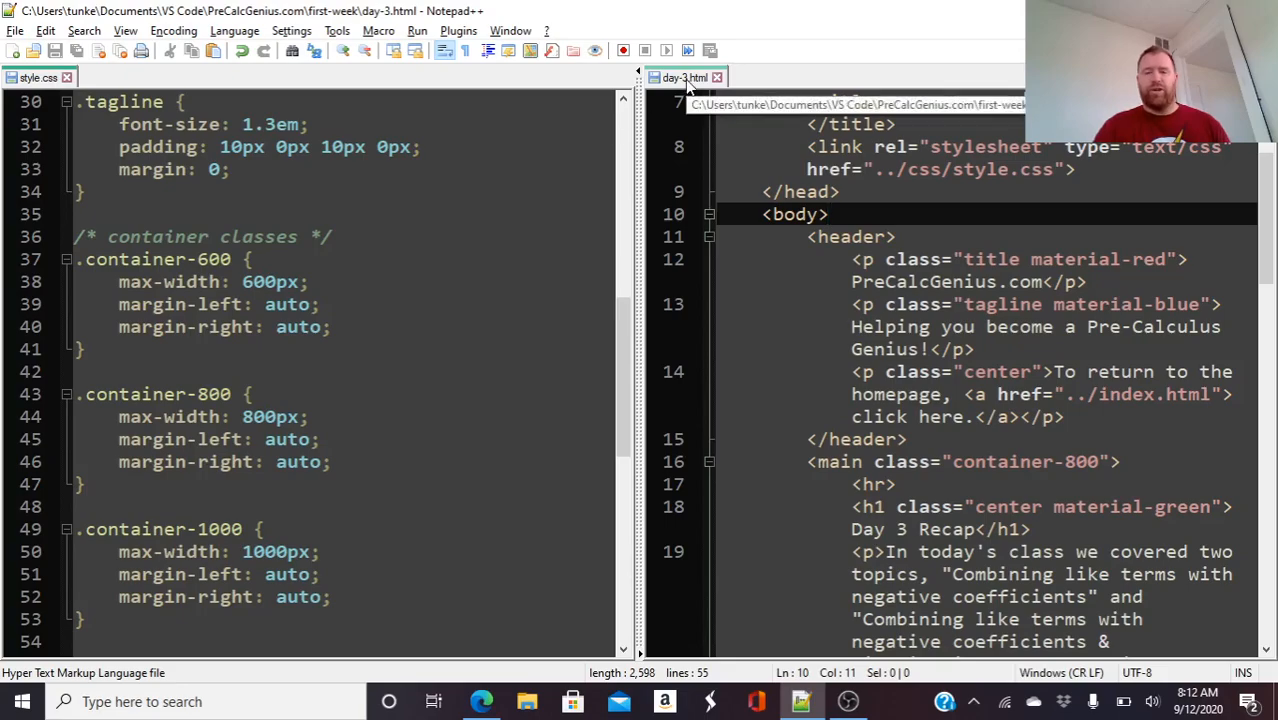
right_click(685, 77)
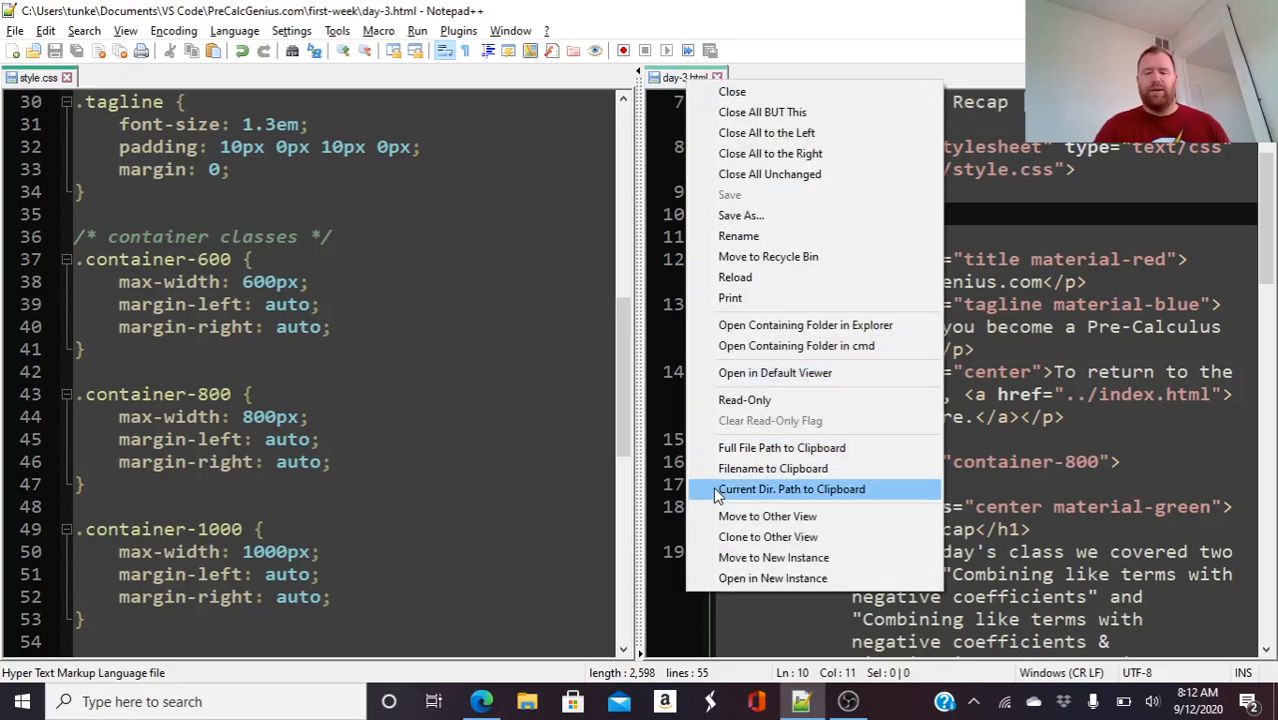